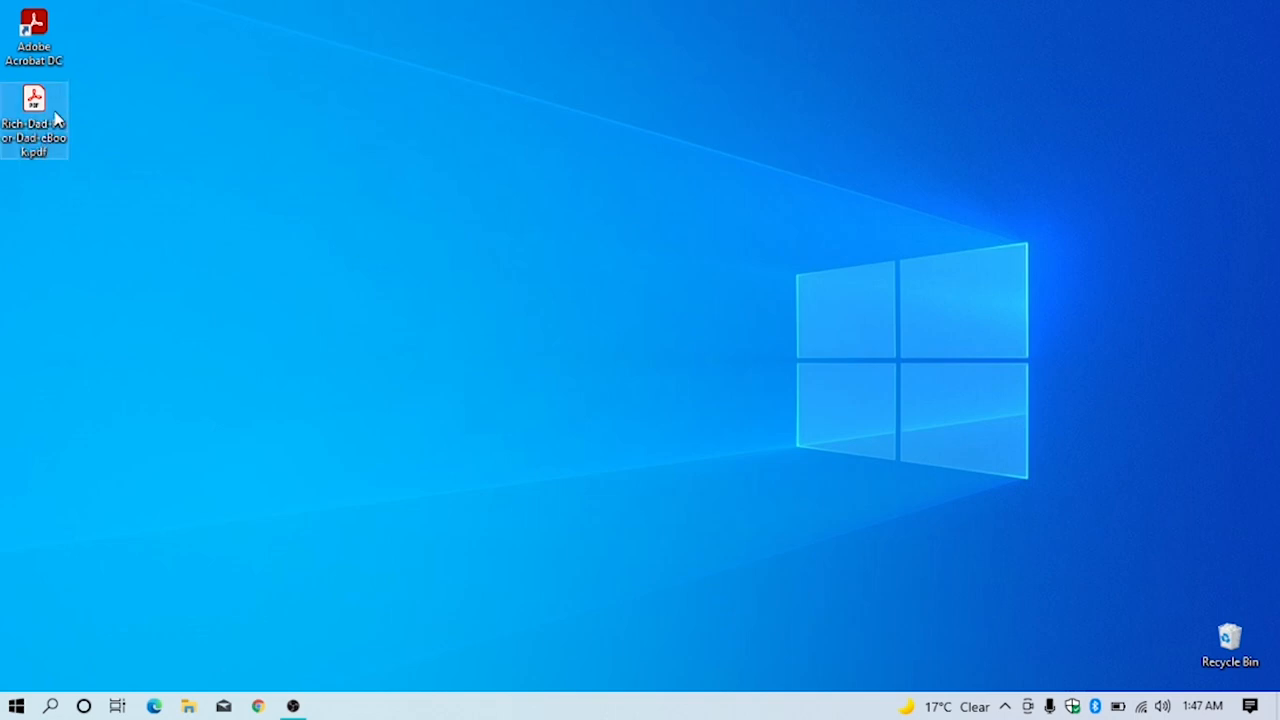
Step: Open Rich-Dad-Poor-Dad-eBook.pdf from the desktop in Acrobat Reader and scroll its pages
double_click(34, 120)
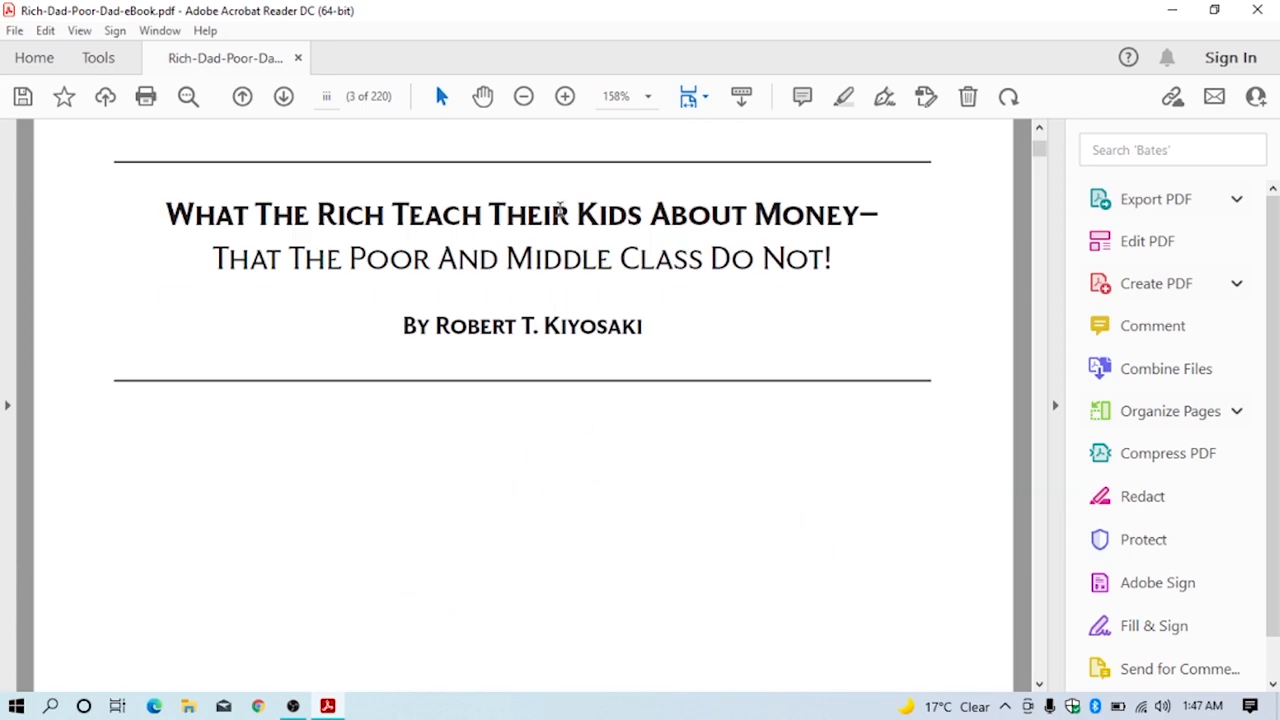
scroll(down, 3)
text(word)
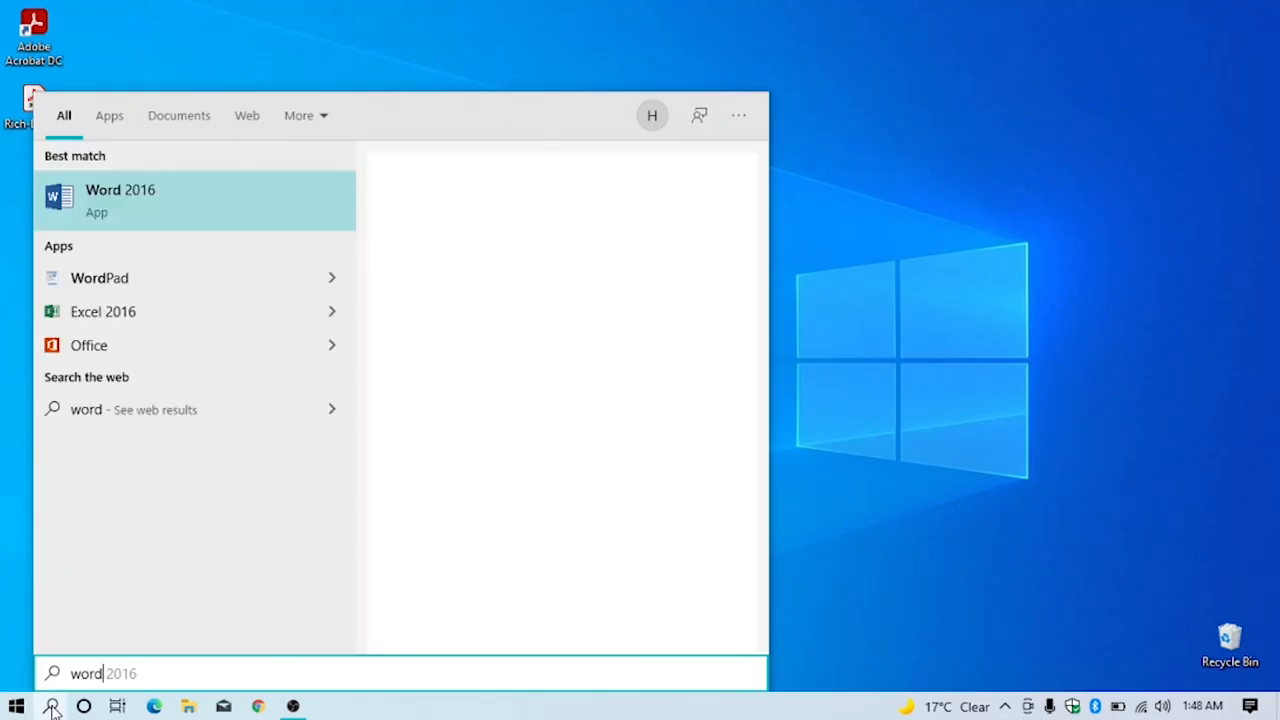
Step: Launch Word 2016, open the Rich Dad Poor Dad PDF, and accept the conversion
click(120, 198)
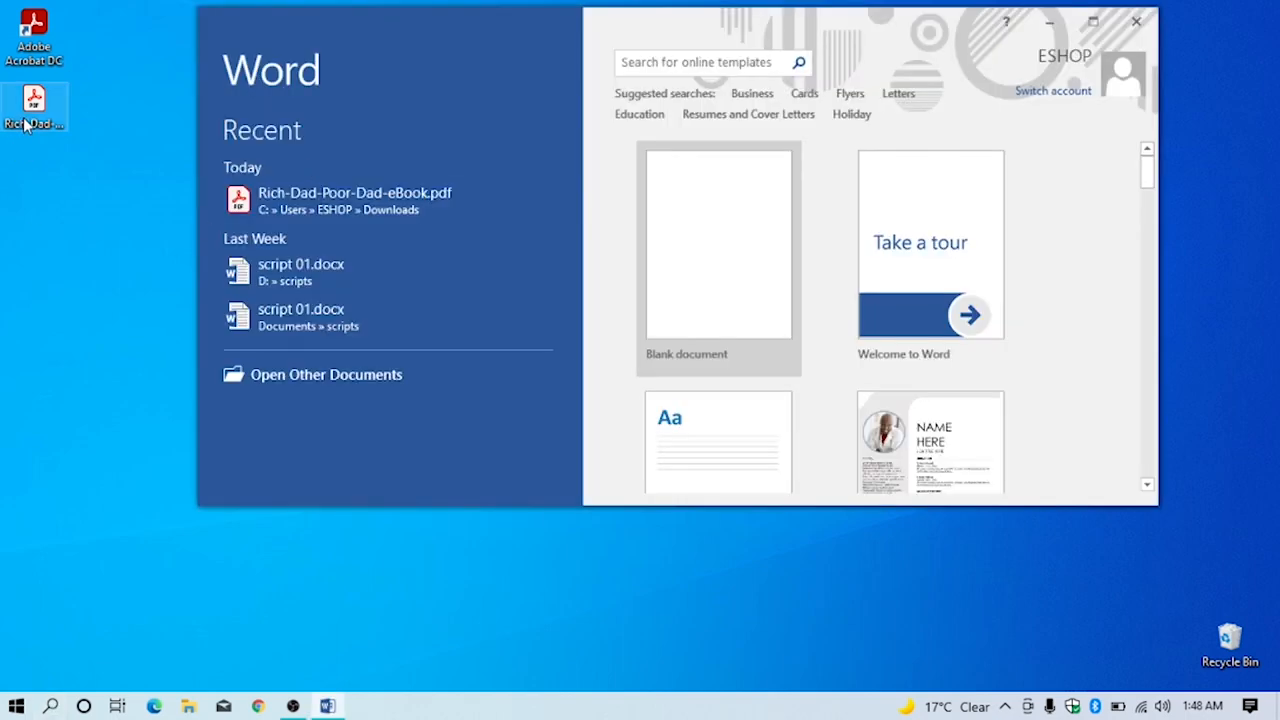
mouse_move(840, 237)
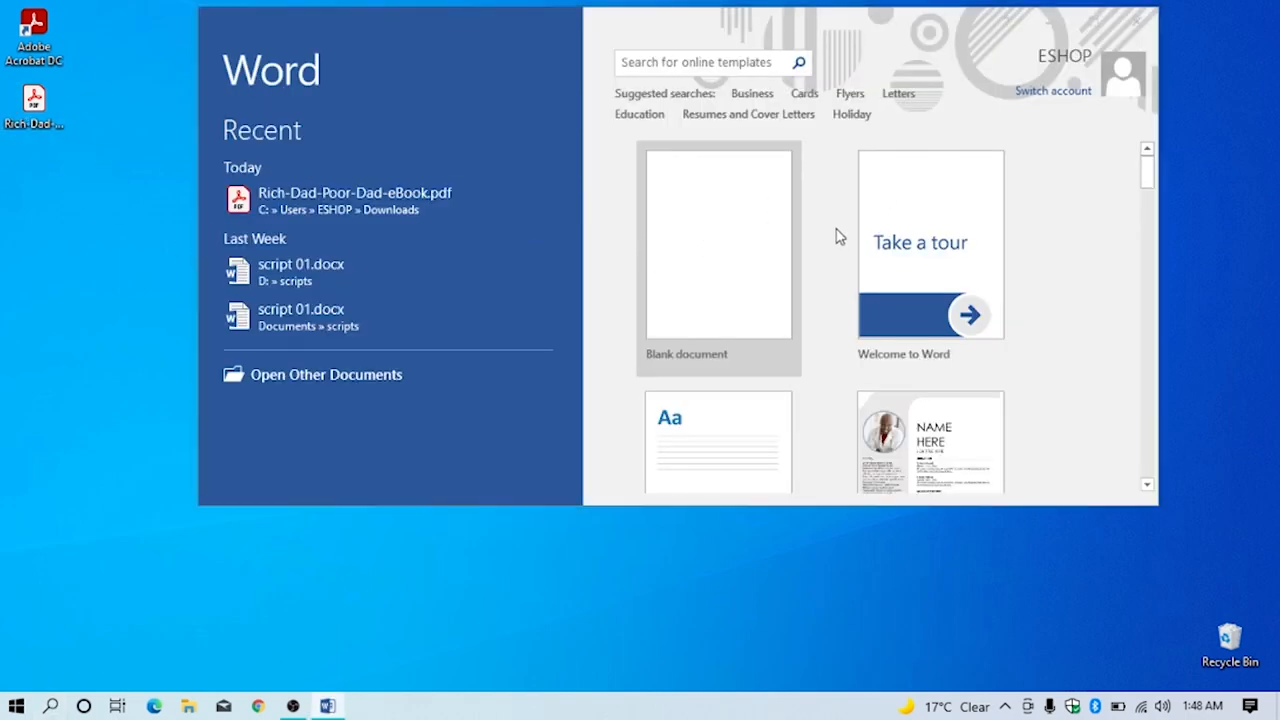
click(355, 199)
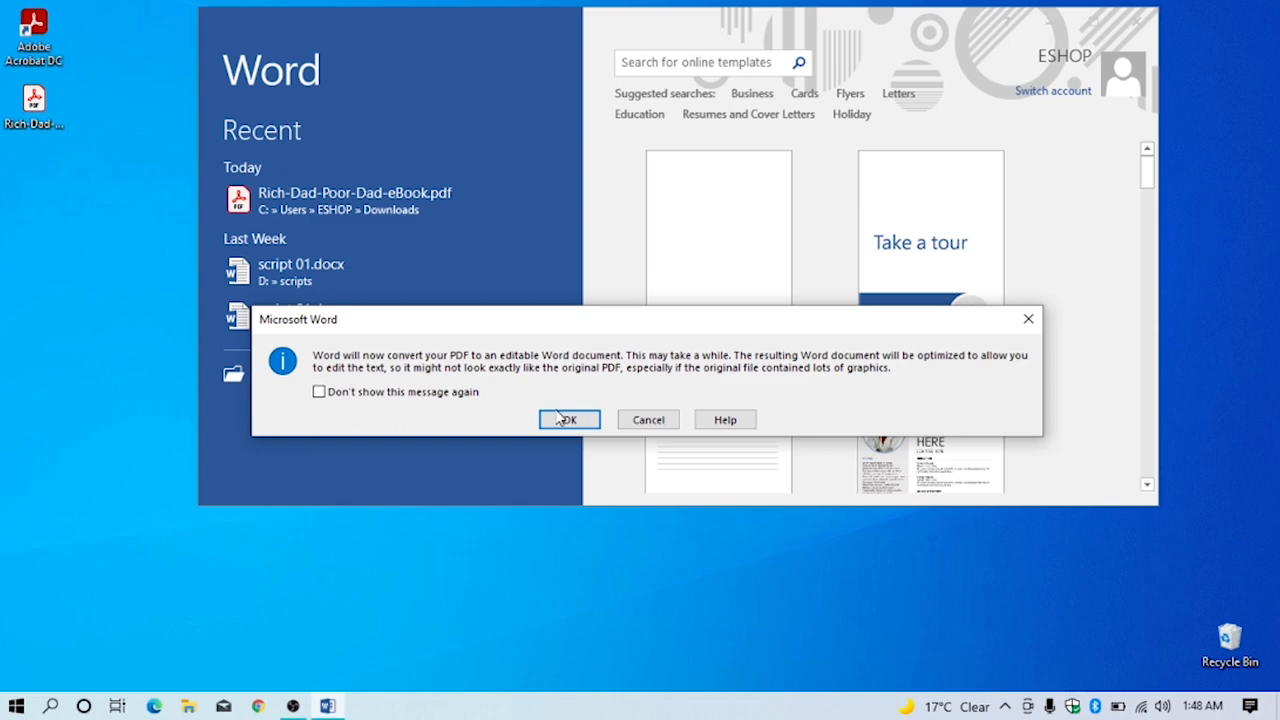
mouse_move(357, 374)
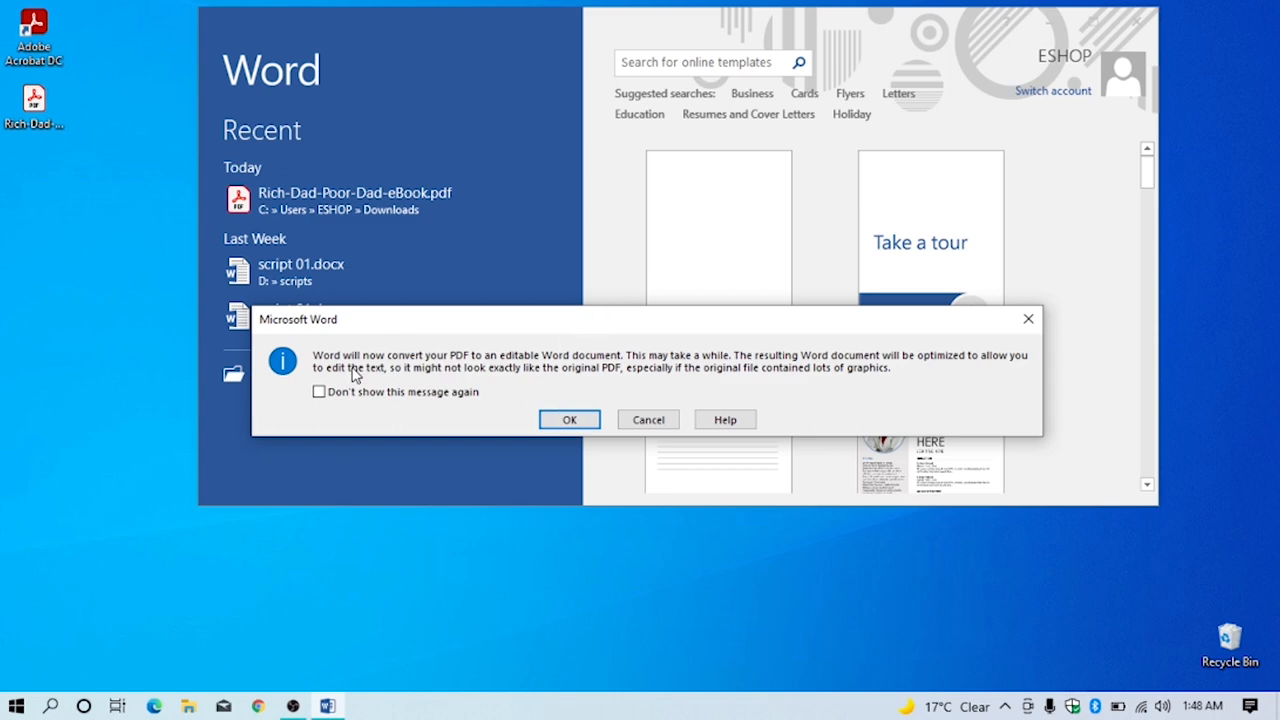
click(569, 419)
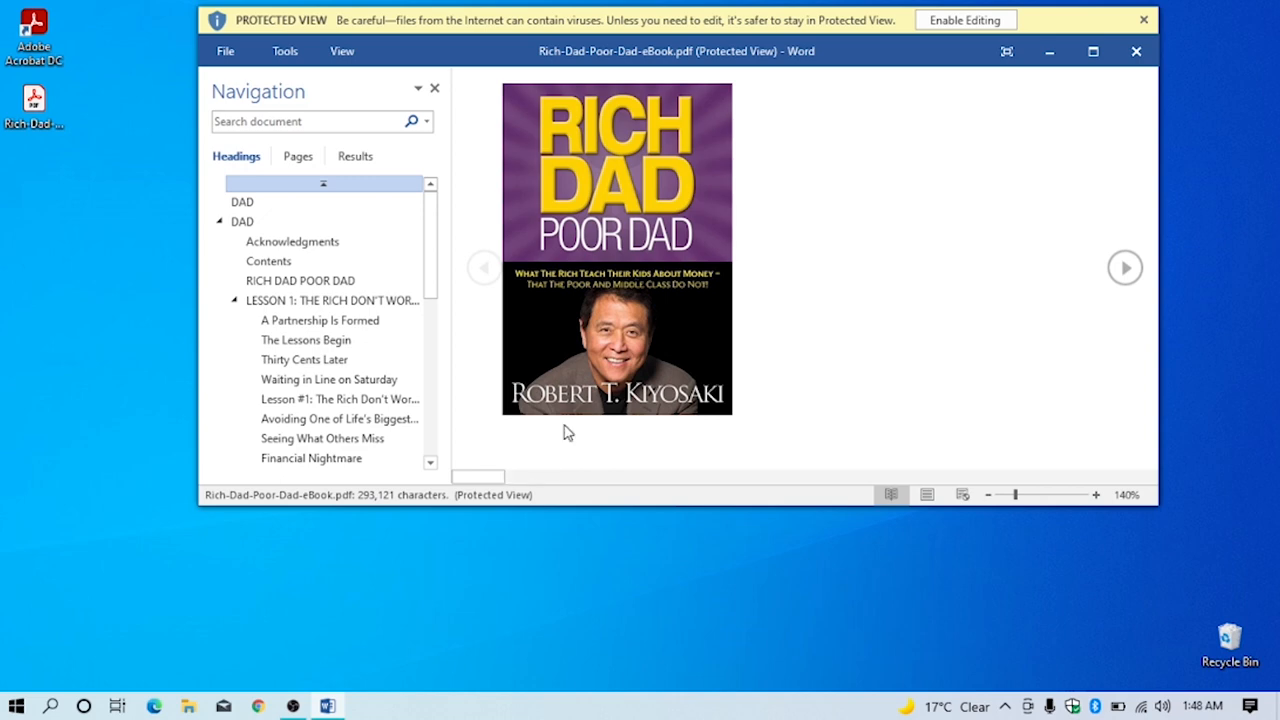
Step: Enable editing in Protected View and confirm converting the e-book into an editable document
click(963, 19)
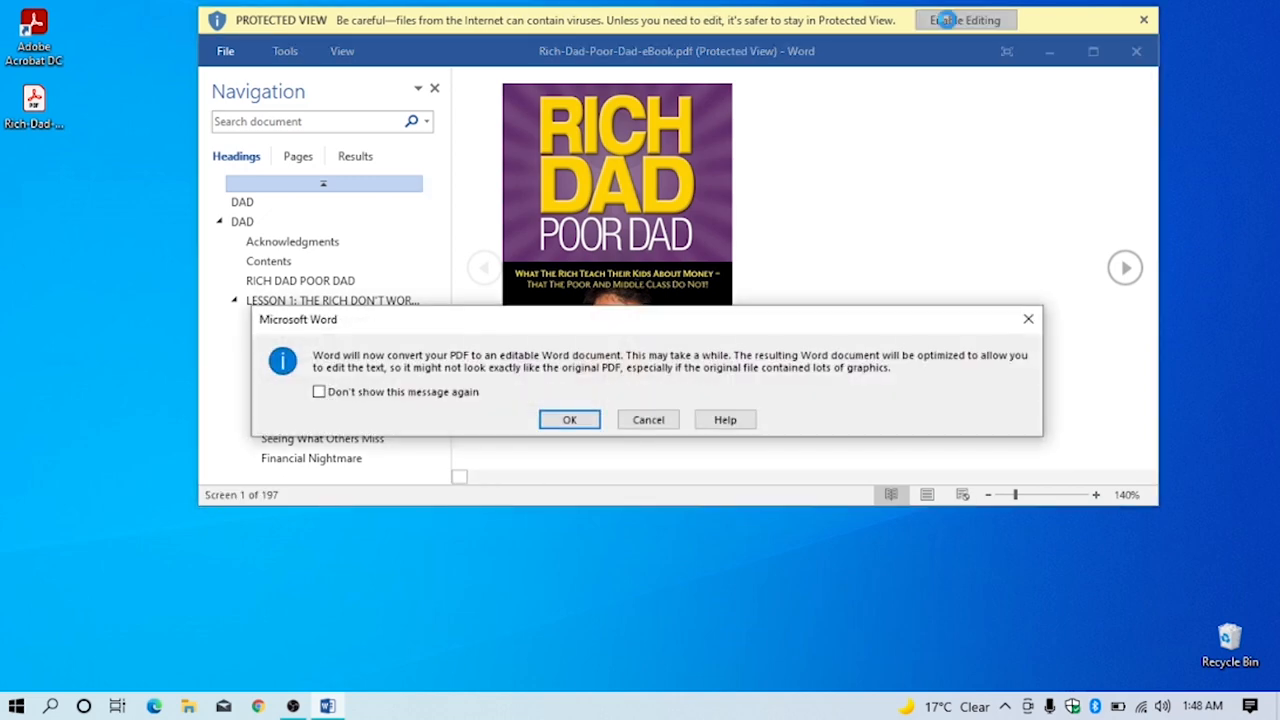
mouse_move(770, 365)
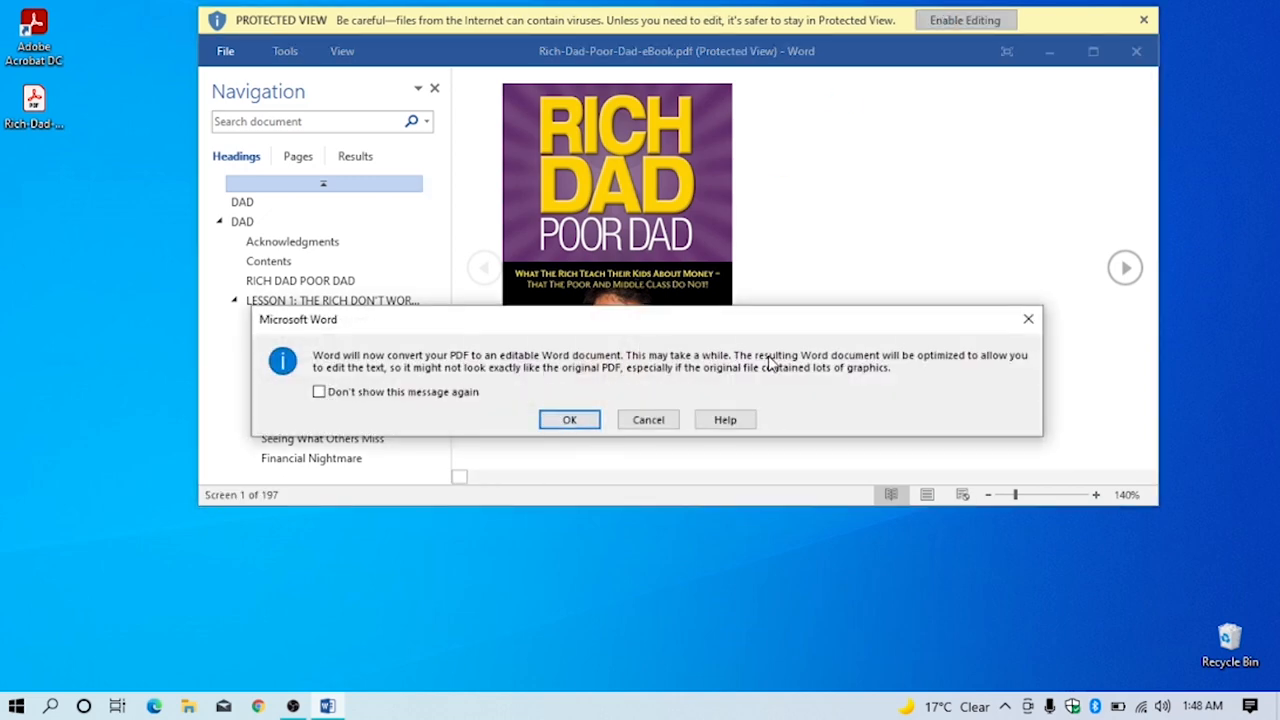
click(569, 419)
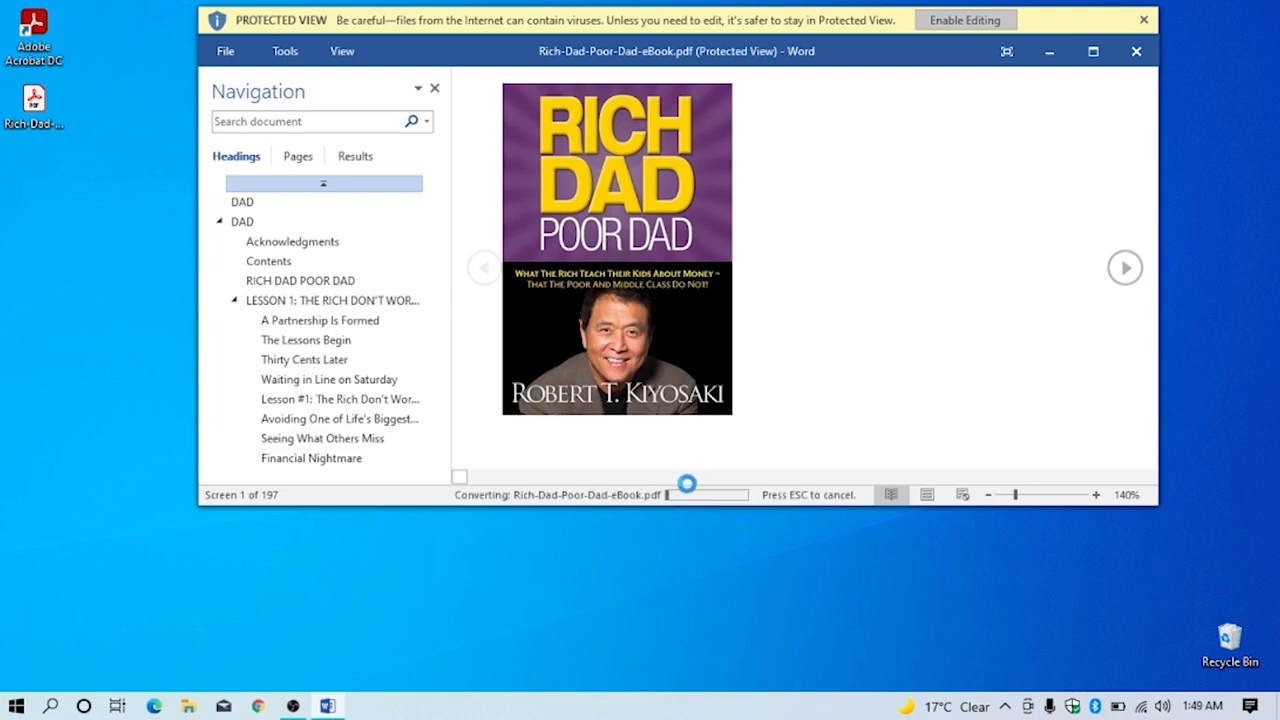
mouse_move(670, 539)
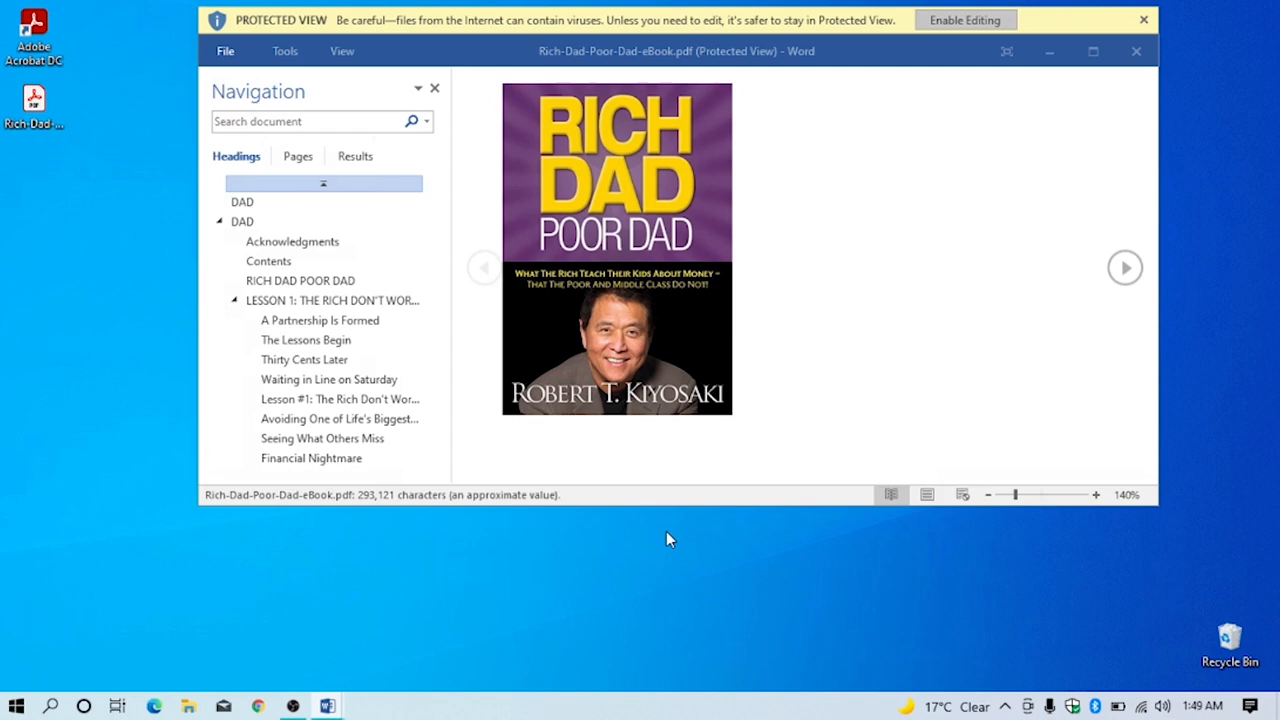
click(963, 20)
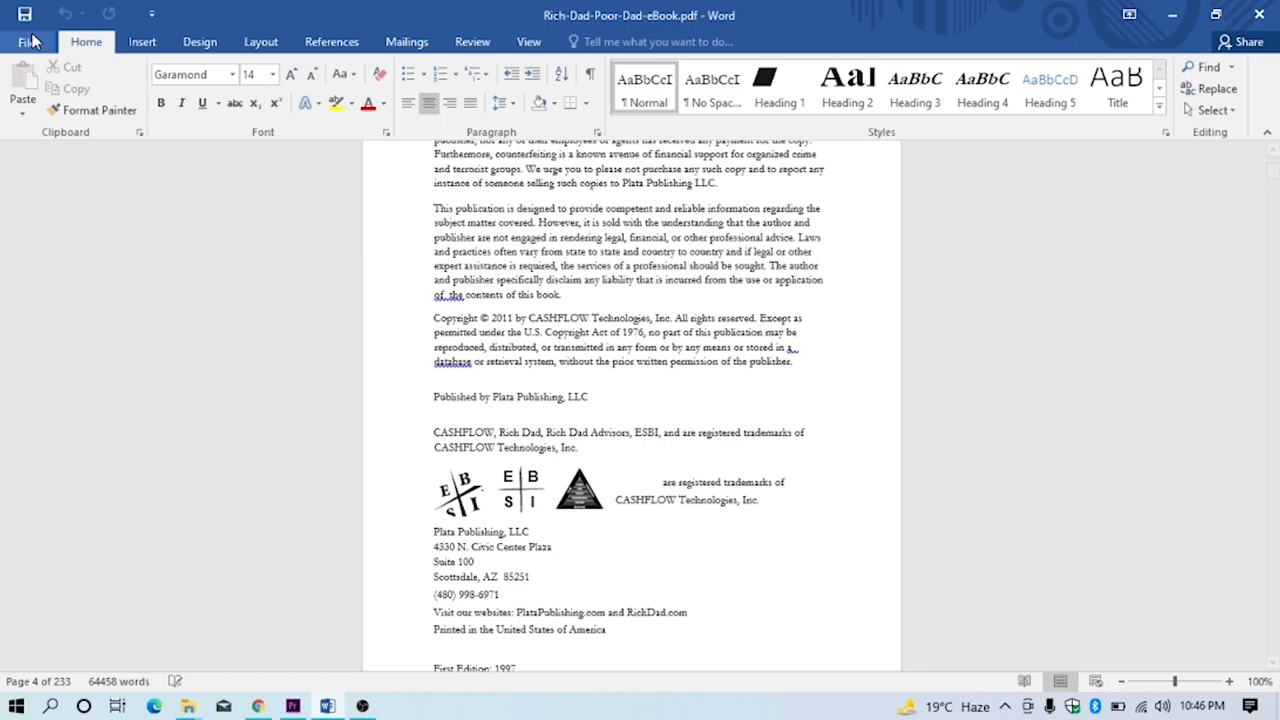
Step: Go to the File tab's Save As page for the converted e-book
click(30, 41)
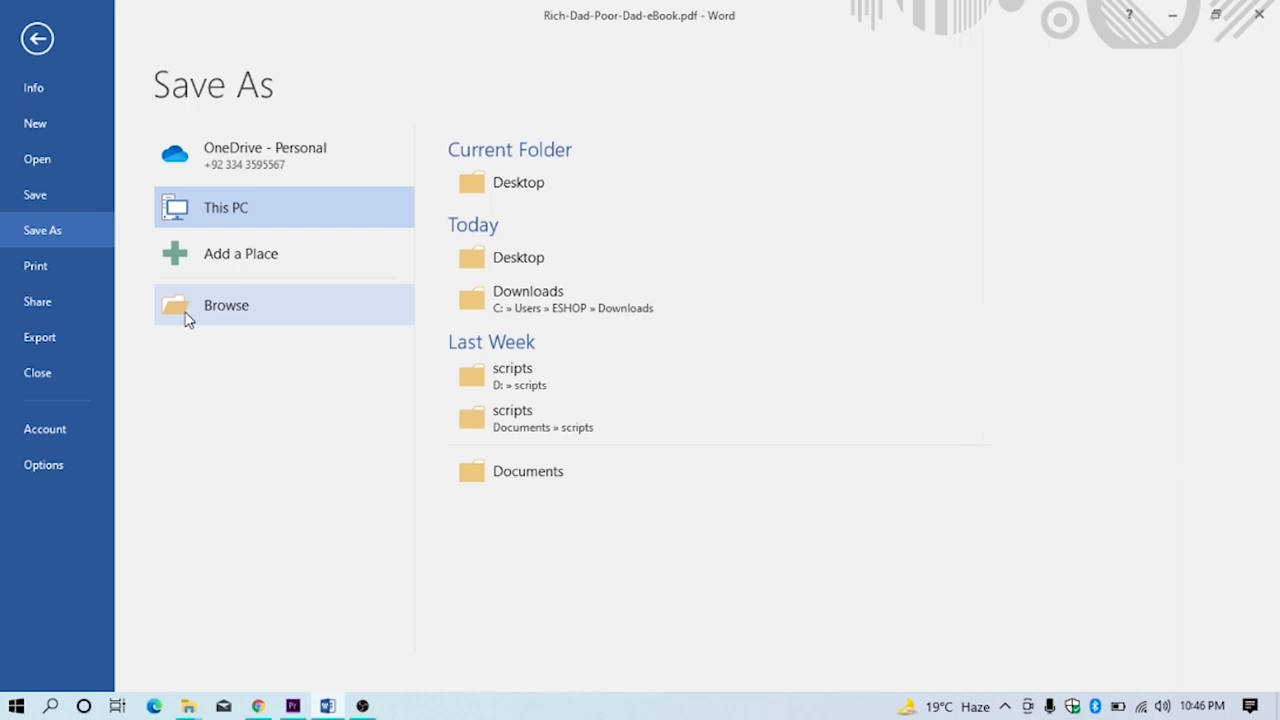
Step: Save the document to the desktop as book.pdf in PDF format and open it in Acrobat
click(226, 305)
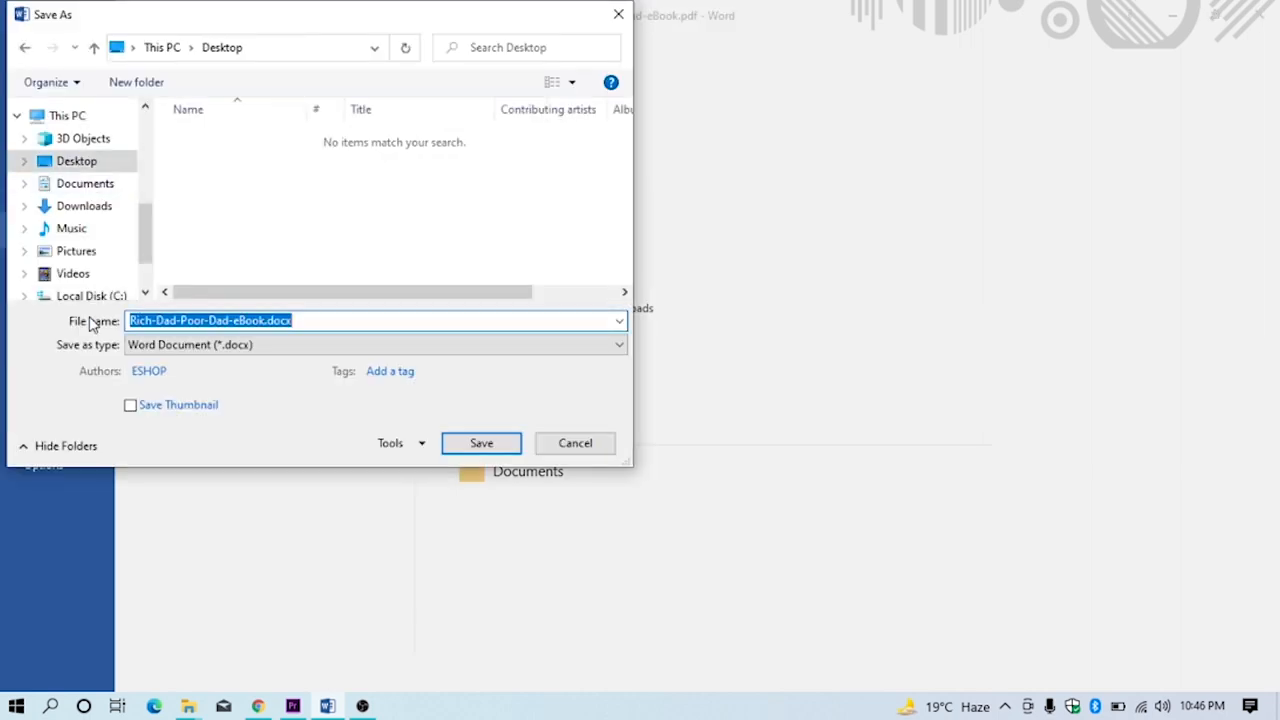
text(book)
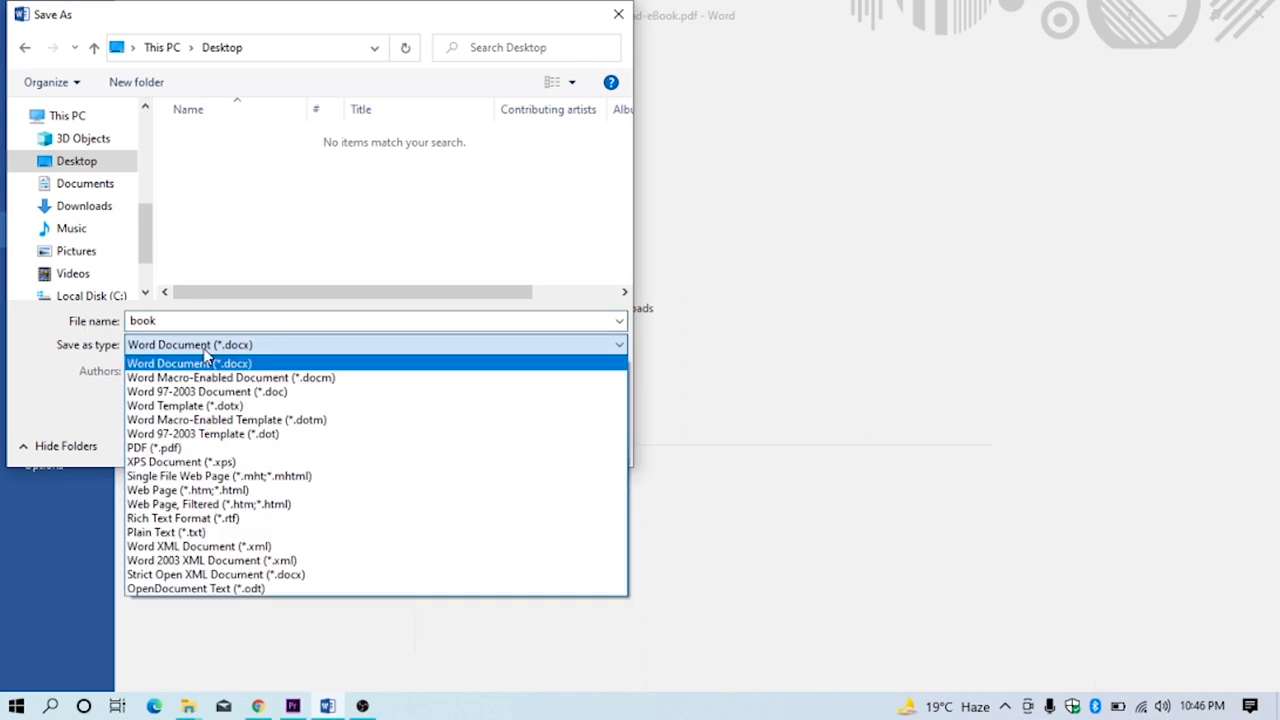
click(153, 447)
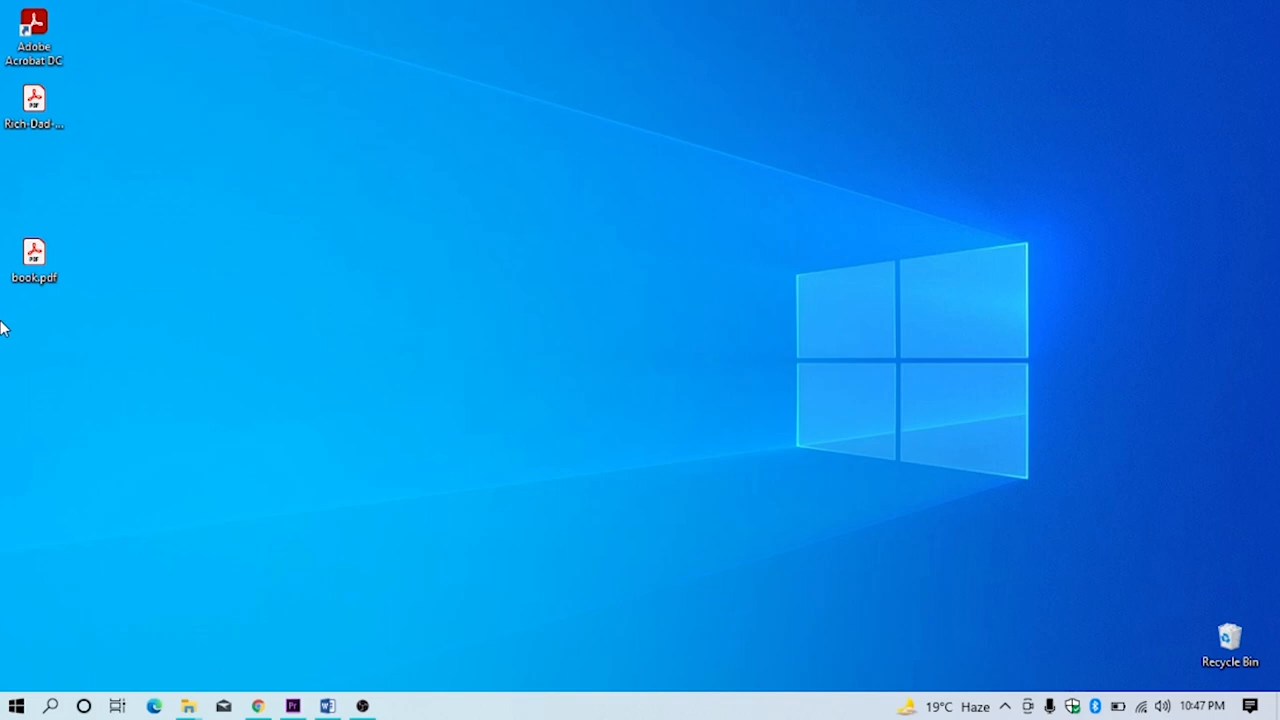
double_click(33, 253)
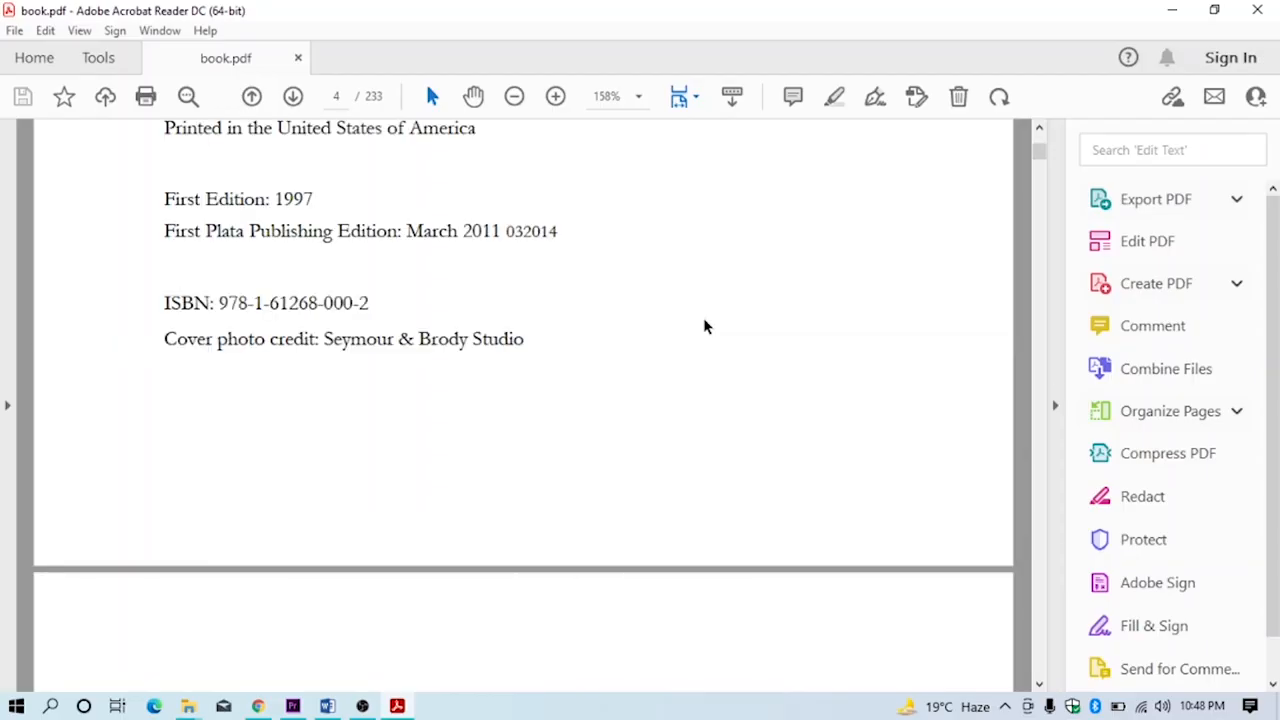